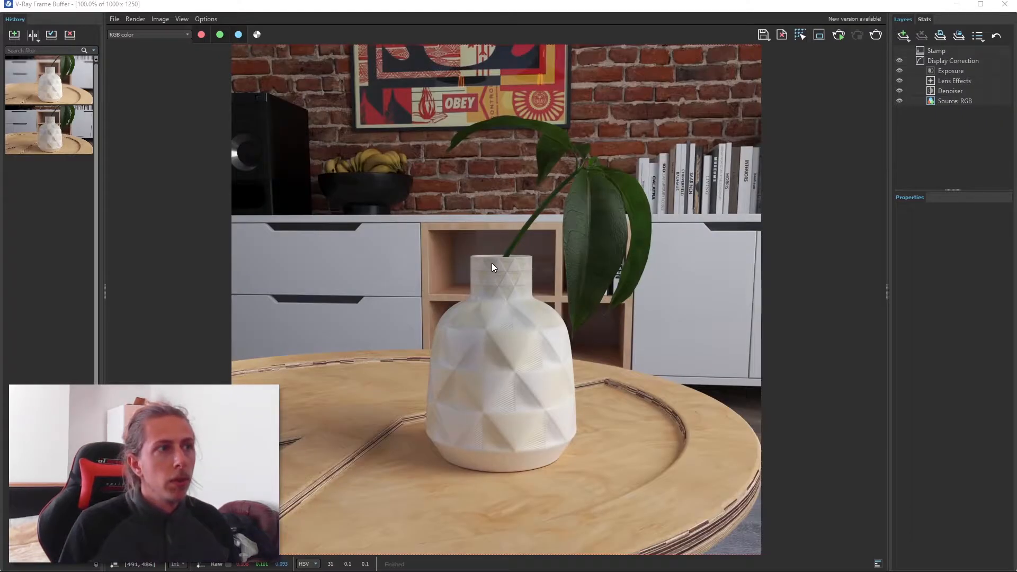
pyautogui.moveTo(617, 205)
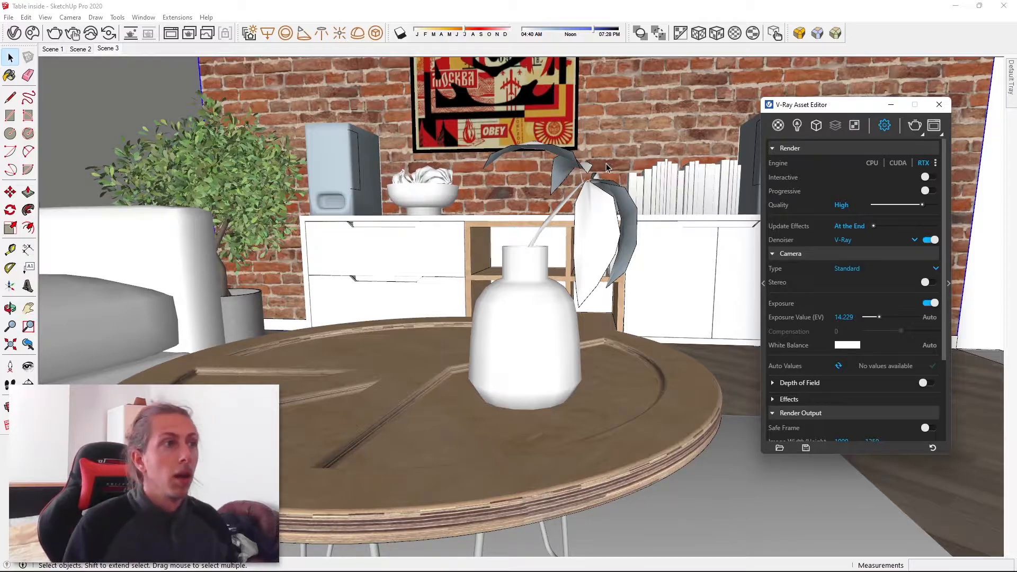
pyautogui.moveTo(470, 214)
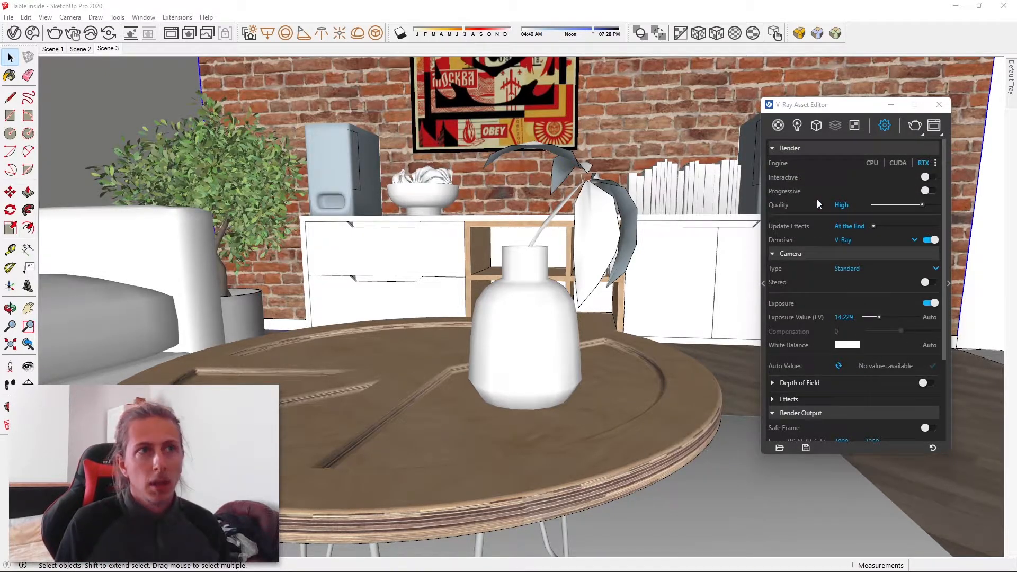
# Step: Enable the V-Ray camera's Depth of Field and expand it, showing defocus 0.402 and distance 22.4878
pyautogui.click(773, 254)
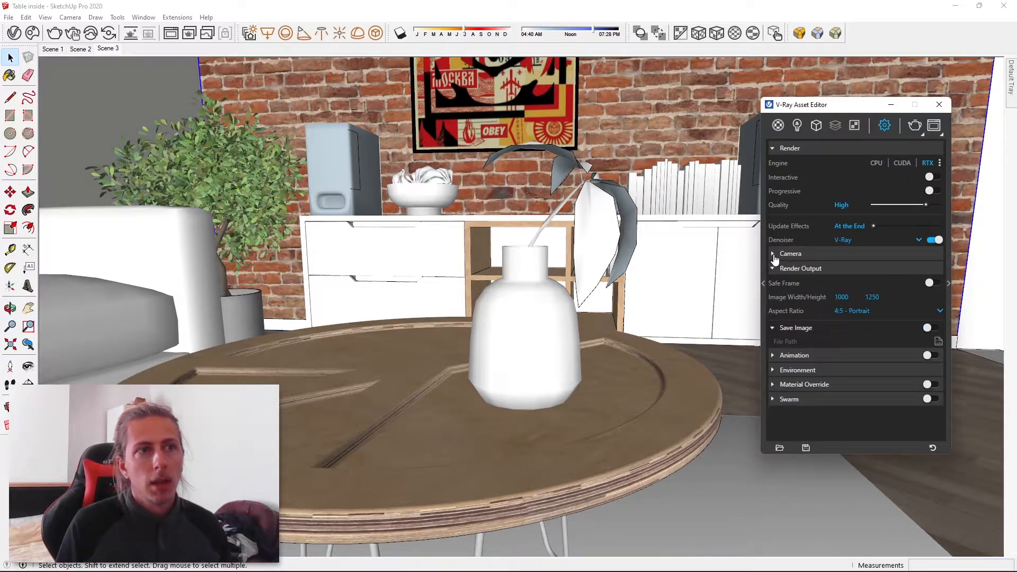
pyautogui.click(773, 254)
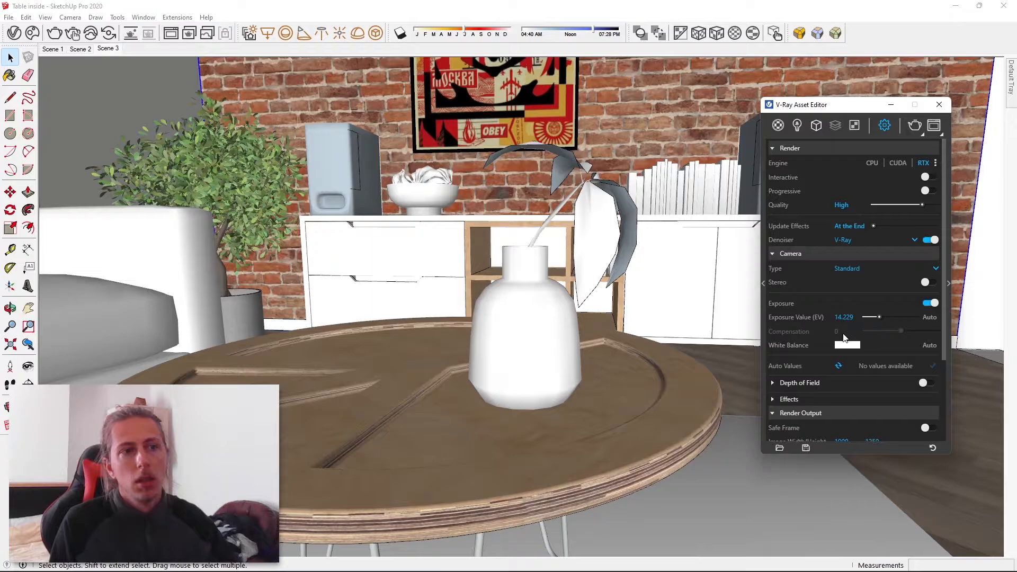
pyautogui.scroll(-3)
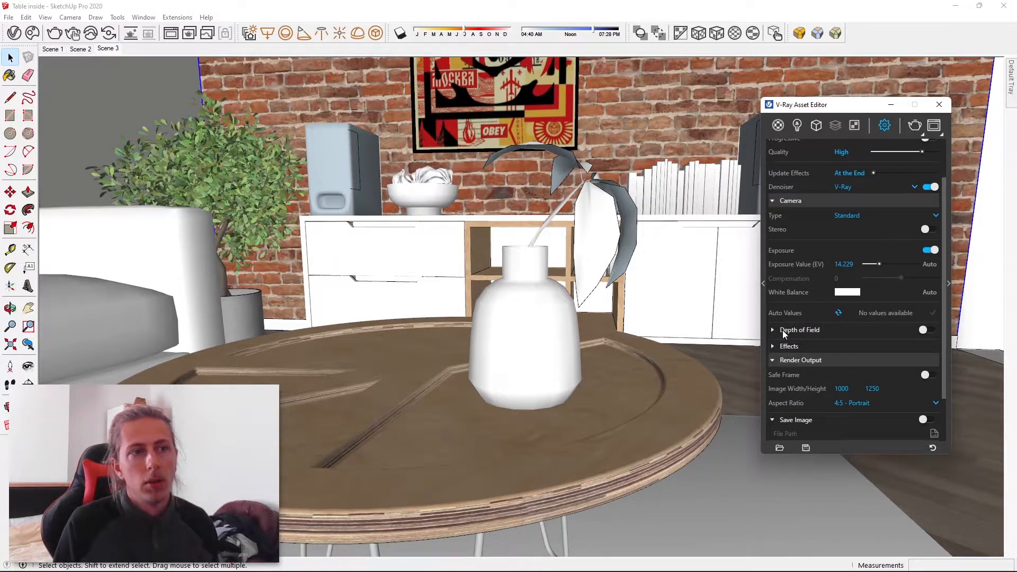
pyautogui.moveTo(925, 330)
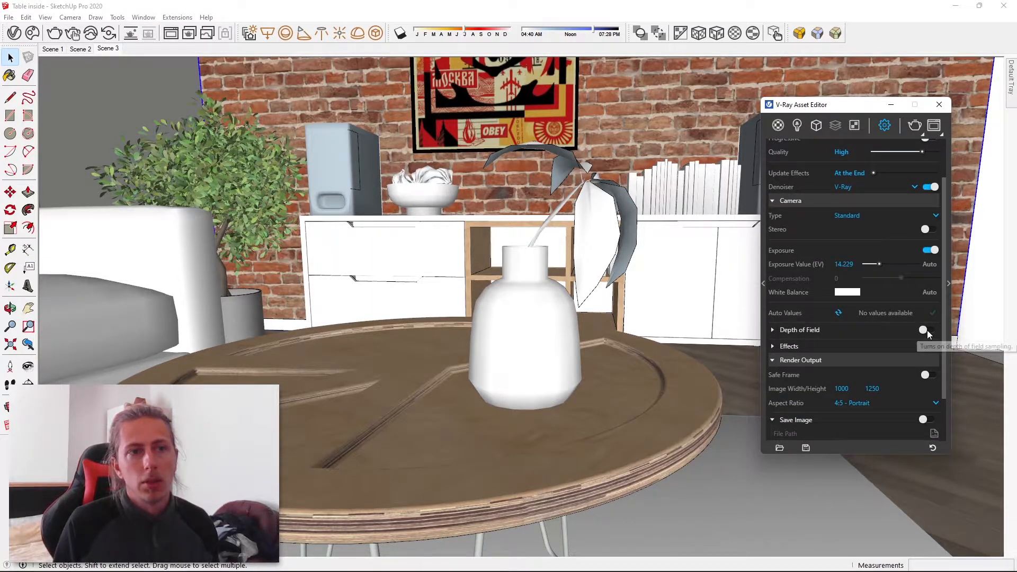
pyautogui.click(929, 329)
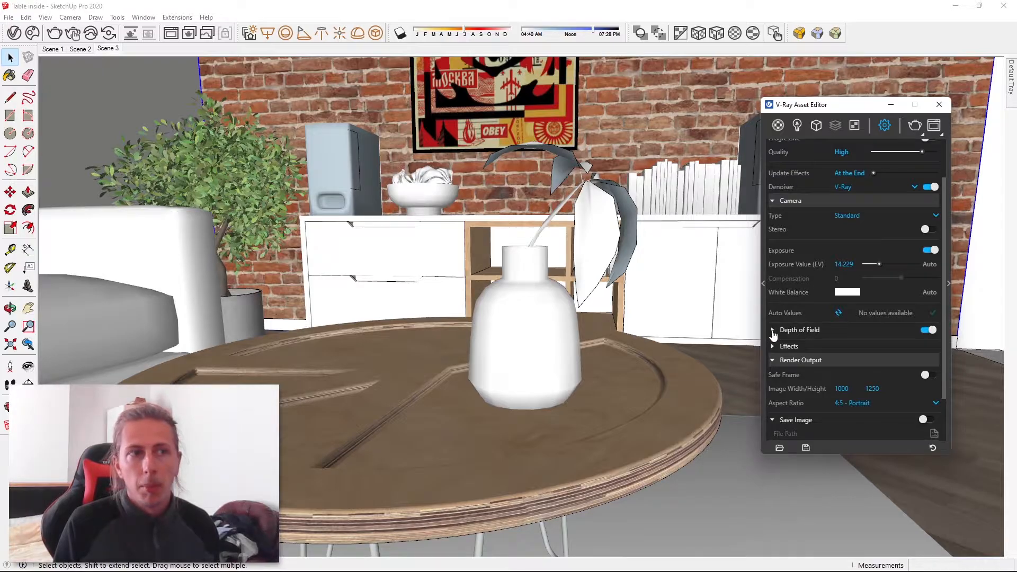
pyautogui.click(773, 330)
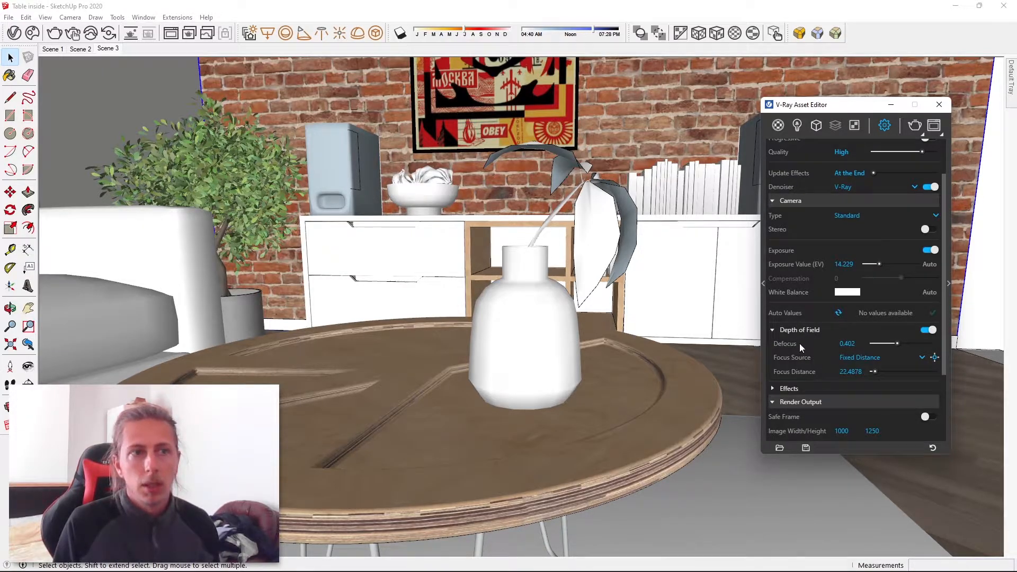
pyautogui.moveTo(825, 377)
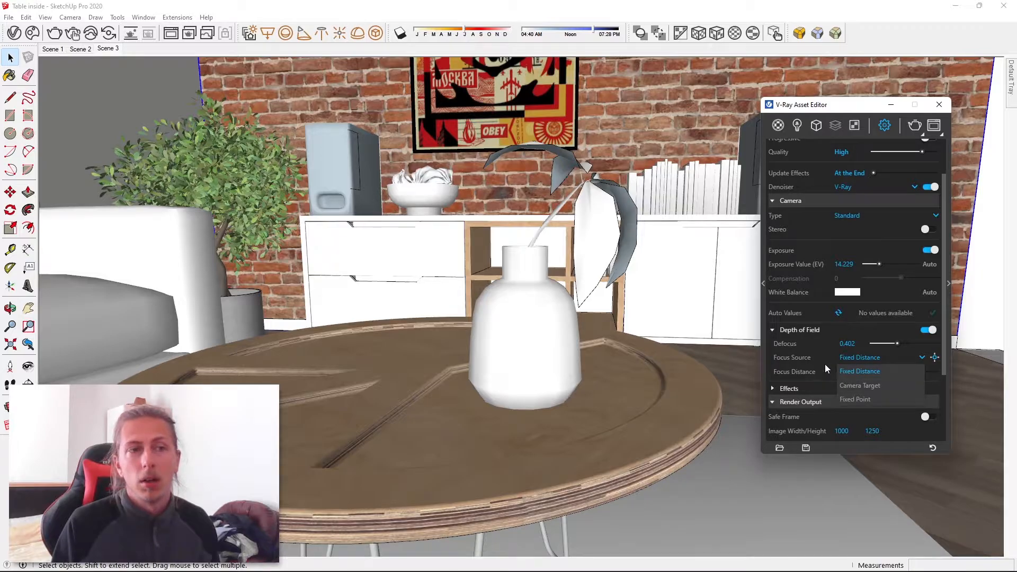
# Step: Keep Fixed Distance as focus source and pick the vase, setting focus distance to 22.4655
pyautogui.click(860, 371)
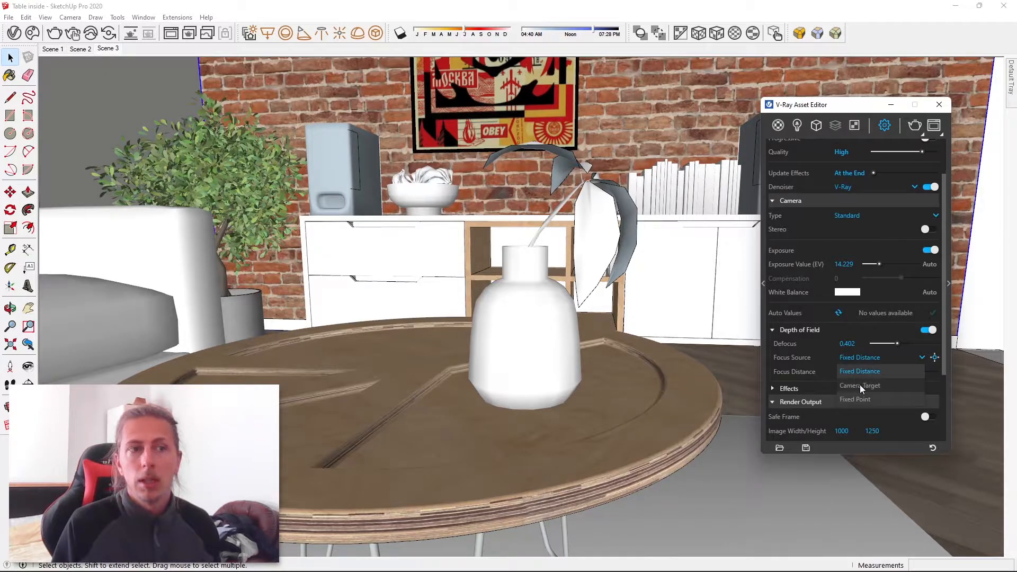
pyautogui.click(860, 371)
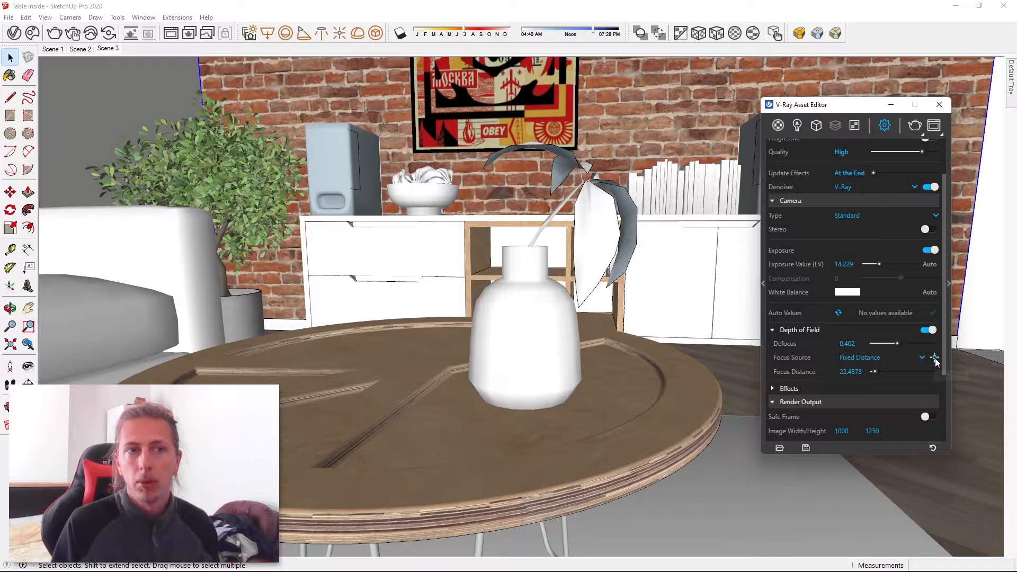
pyautogui.moveTo(935, 358)
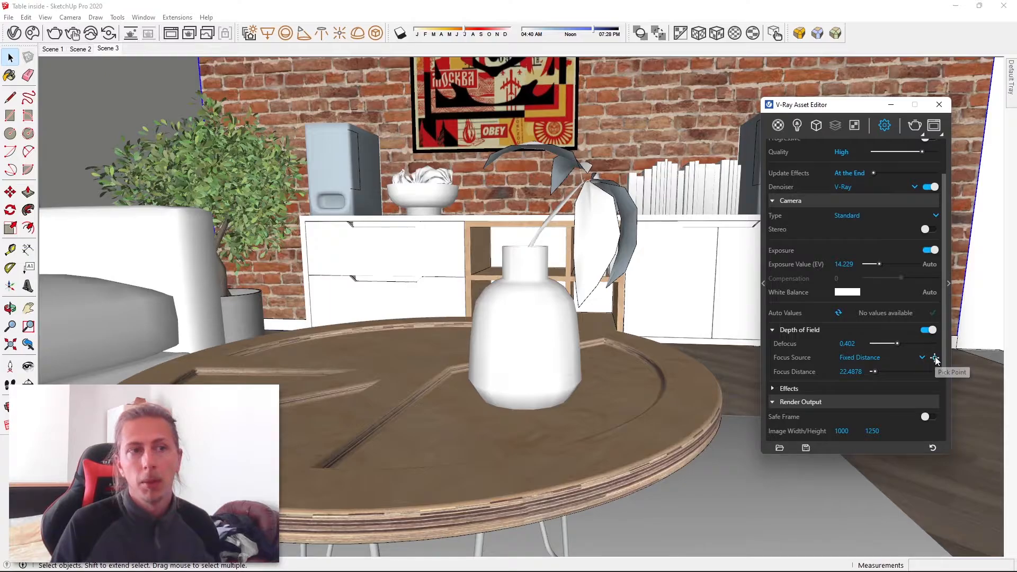
pyautogui.click(935, 358)
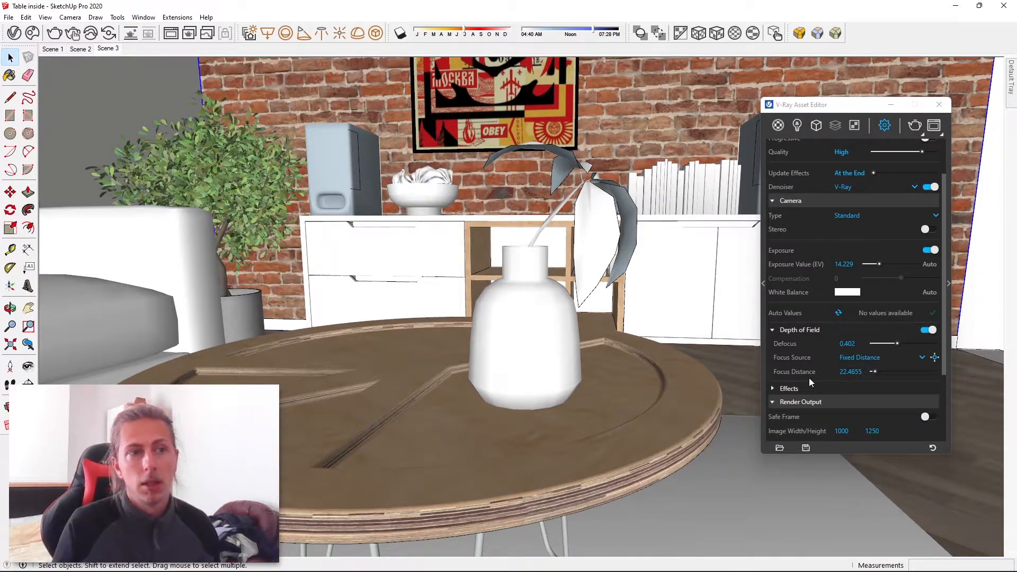
pyautogui.moveTo(882, 343); pyautogui.dragTo(896, 344)
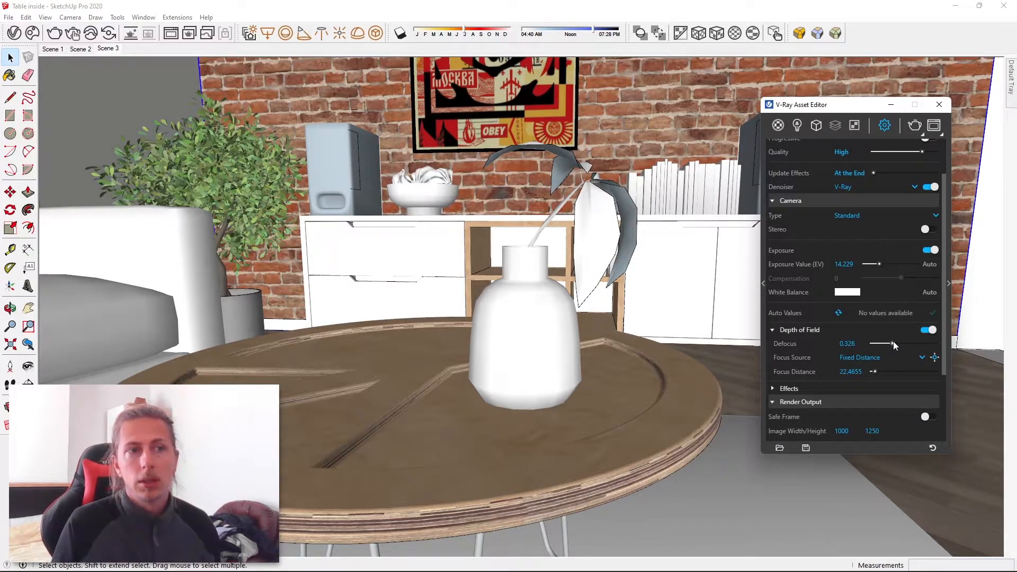
pyautogui.moveTo(882, 343); pyautogui.dragTo(916, 343)
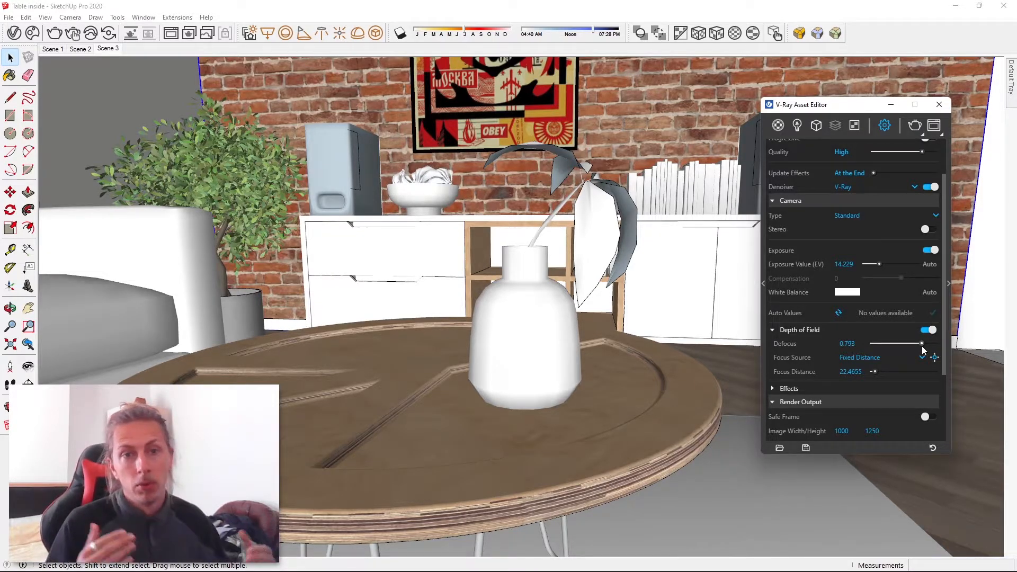
pyautogui.moveTo(920, 343); pyautogui.dragTo(882, 343)
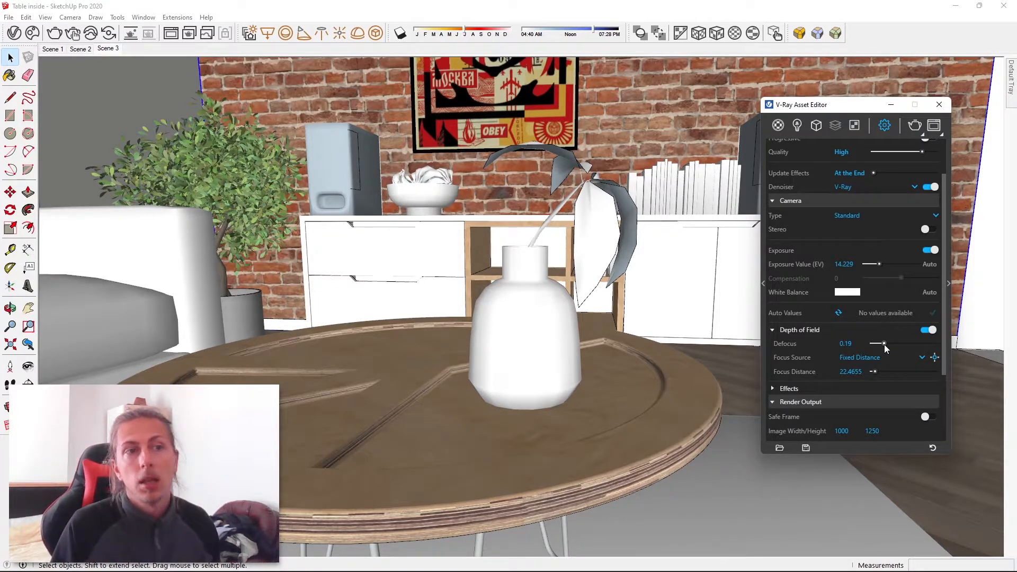
pyautogui.moveTo(882, 343); pyautogui.dragTo(899, 343)
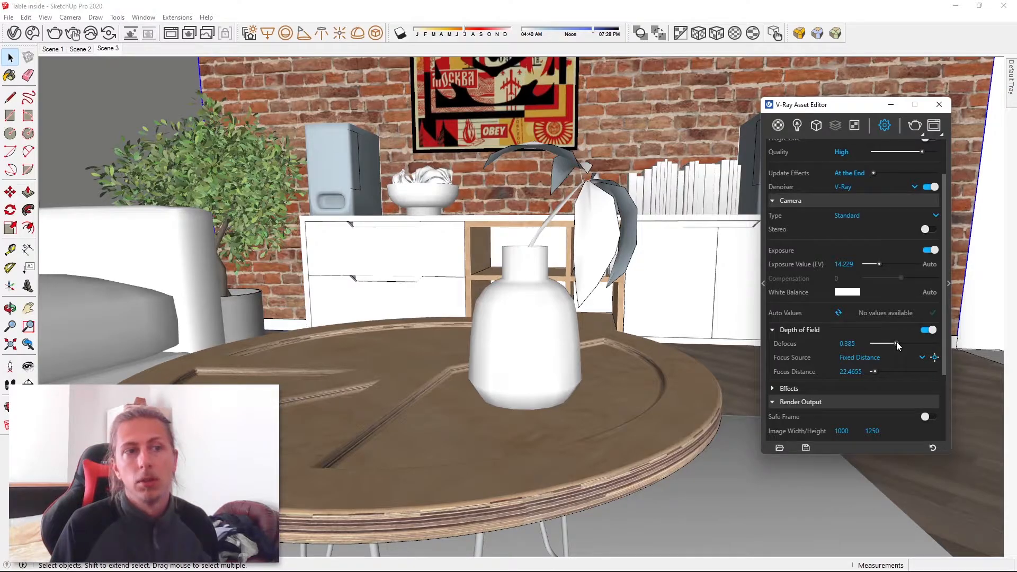
pyautogui.moveTo(892, 344); pyautogui.dragTo(897, 344)
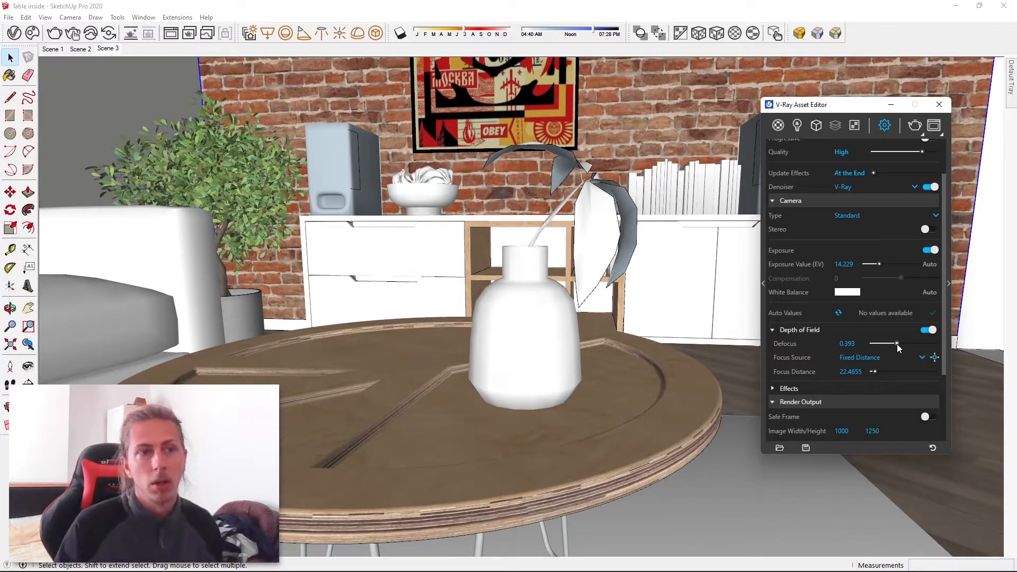
pyautogui.moveTo(894, 343); pyautogui.dragTo(898, 344)
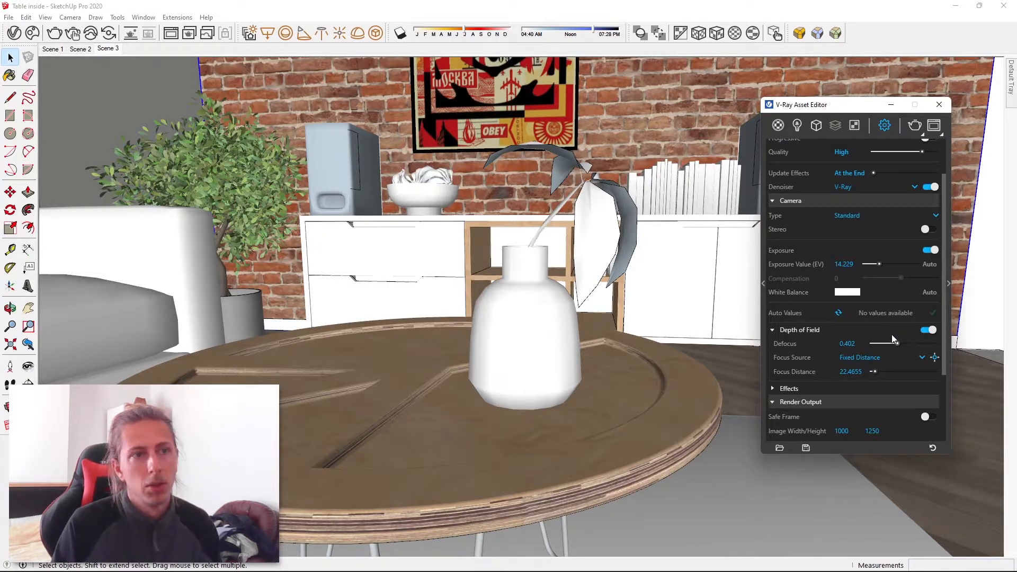
pyautogui.moveTo(540, 334)
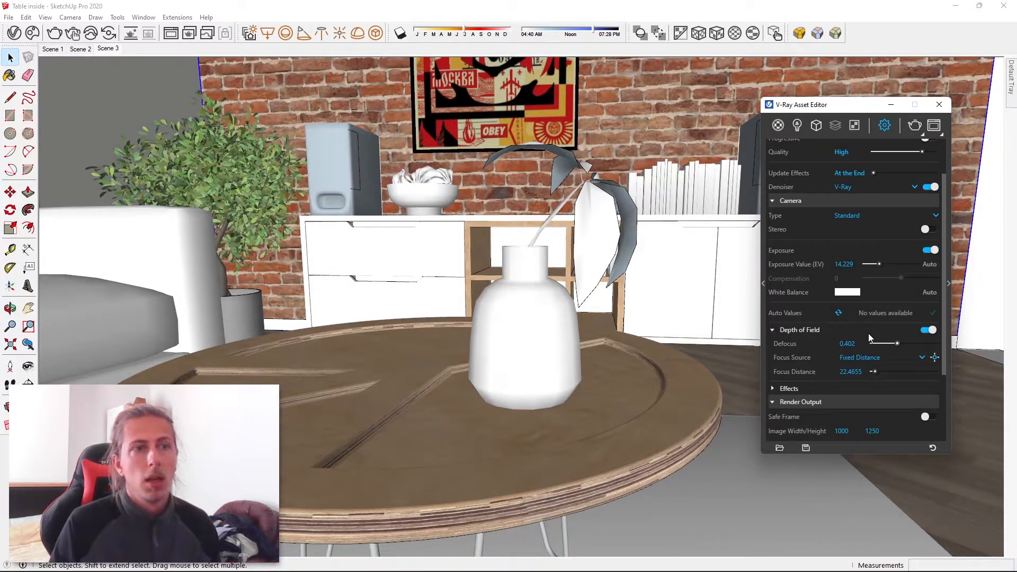
pyautogui.moveTo(892, 337)
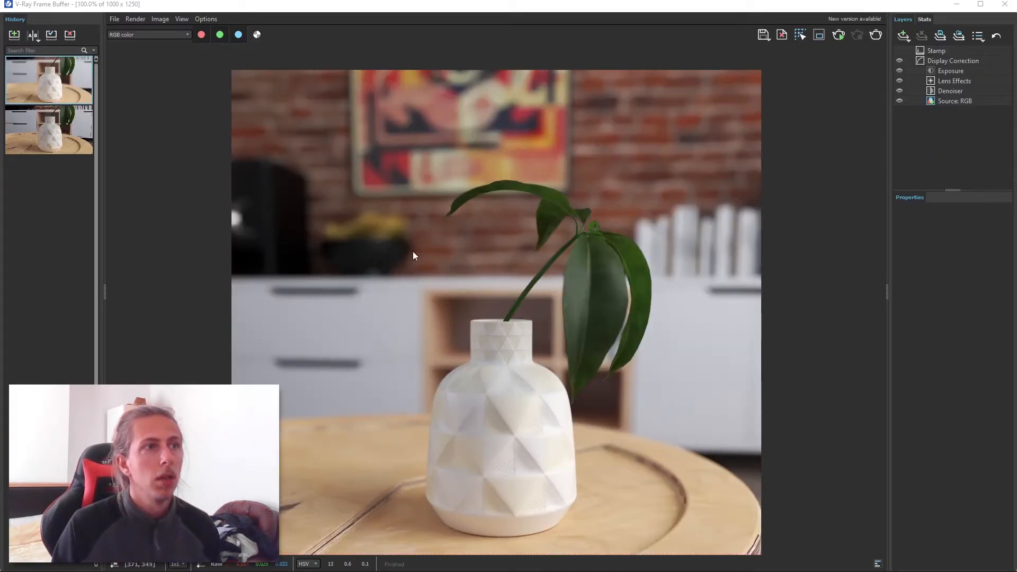
# Step: Render the sharp vase with a blurred background in the V-Ray Frame Buffer
pyautogui.scroll(-3)
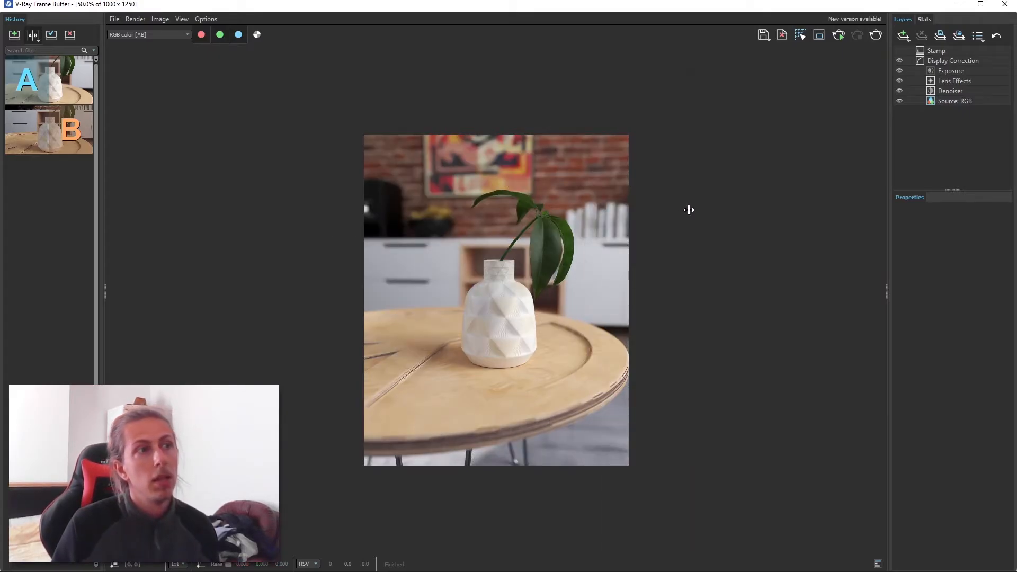
pyautogui.moveTo(563, 269)
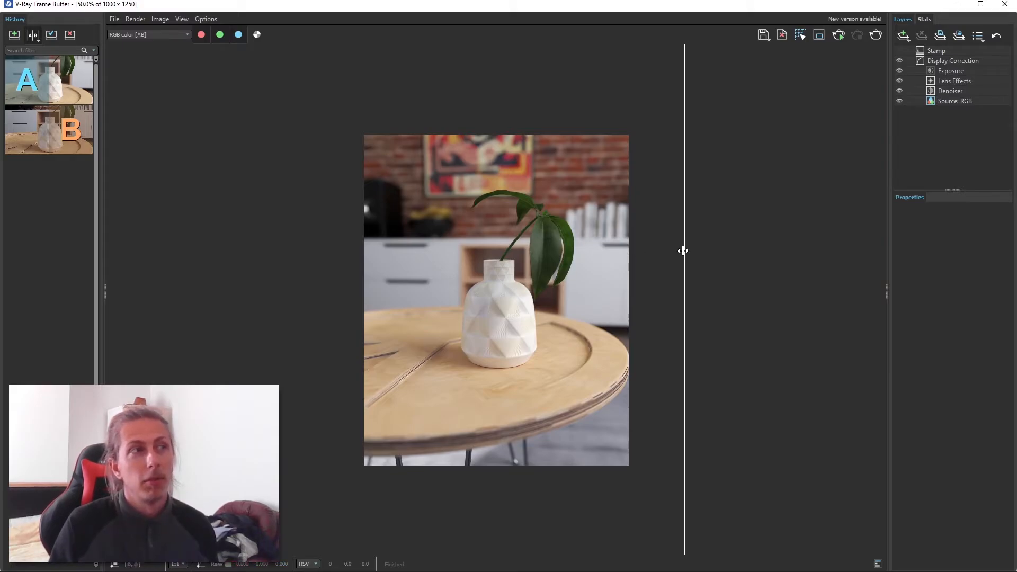
# Step: Drag the A/B split line across the render to compare blurred and sharp backgrounds
pyautogui.moveTo(682, 251); pyautogui.dragTo(652, 263)
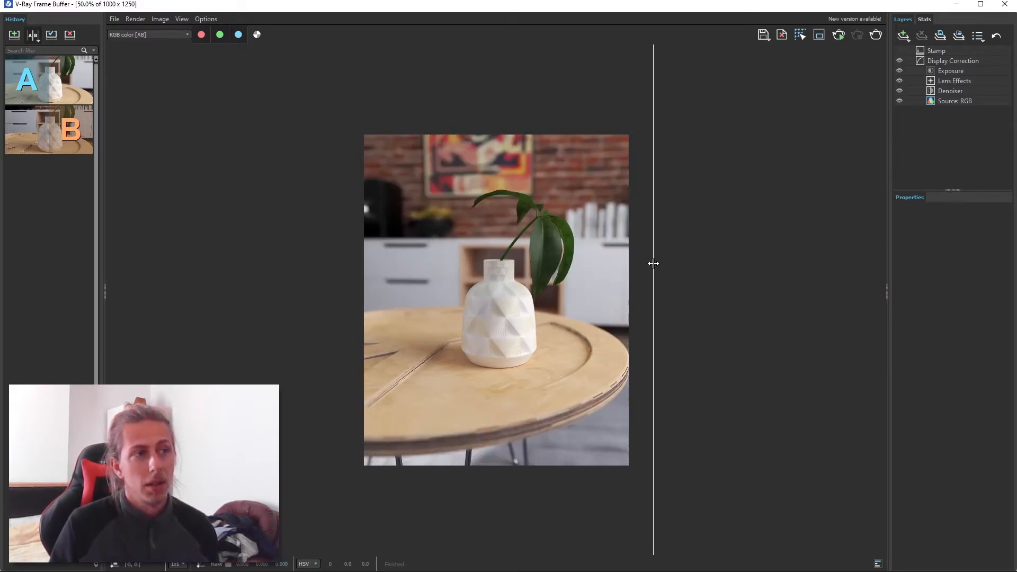
pyautogui.moveTo(653, 263); pyautogui.dragTo(335, 313)
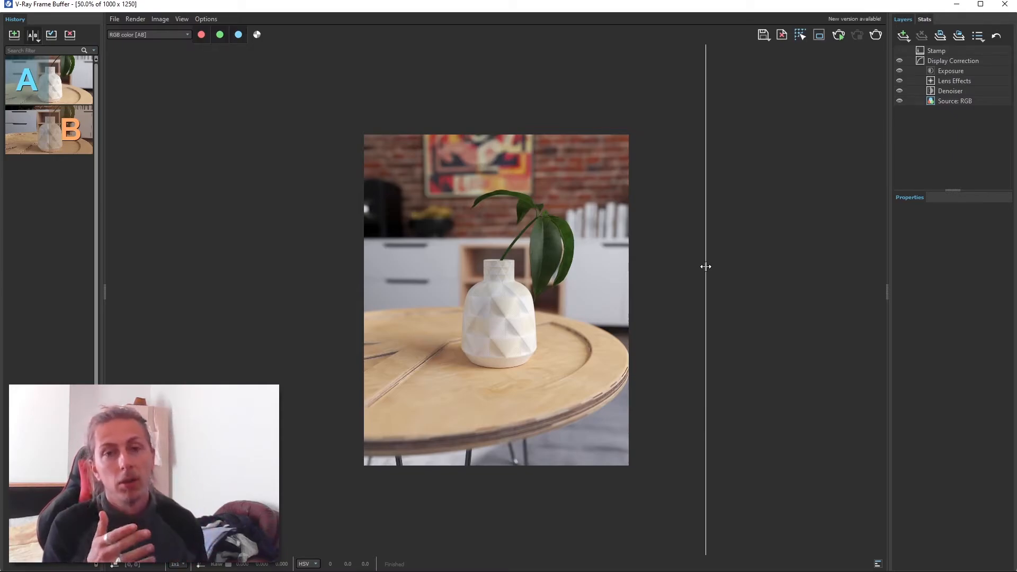
pyautogui.moveTo(685, 288)
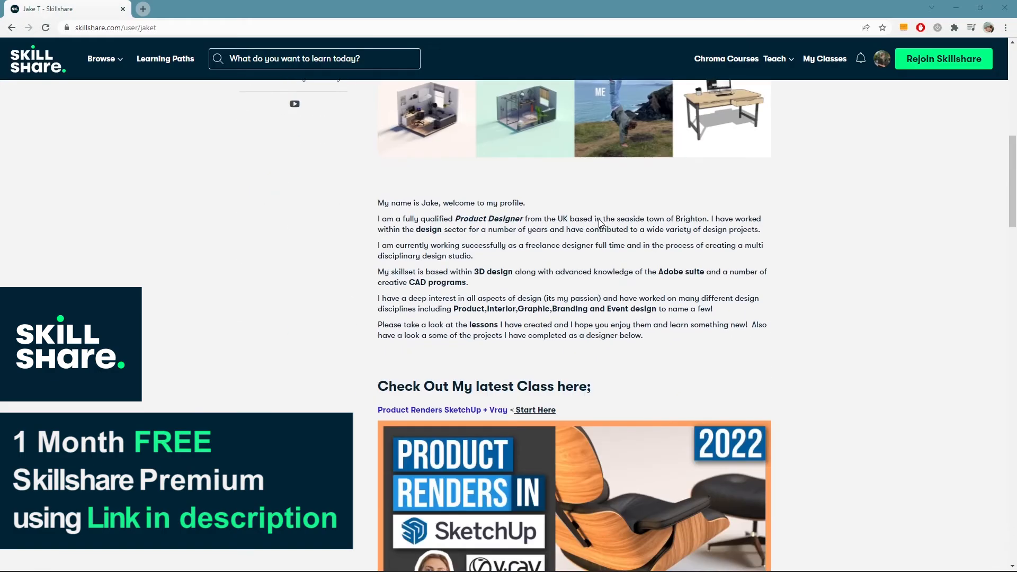
# Step: Scroll the profile and open the 'Vray Rendering for SketchUp - Beginner to Advanced' class
pyautogui.scroll(-3)
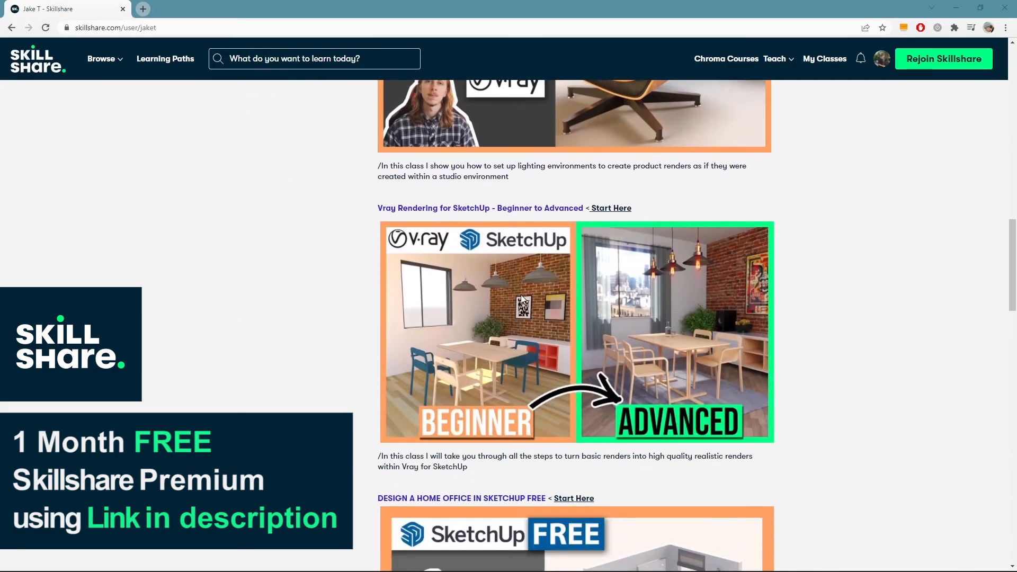
pyautogui.scroll(-3)
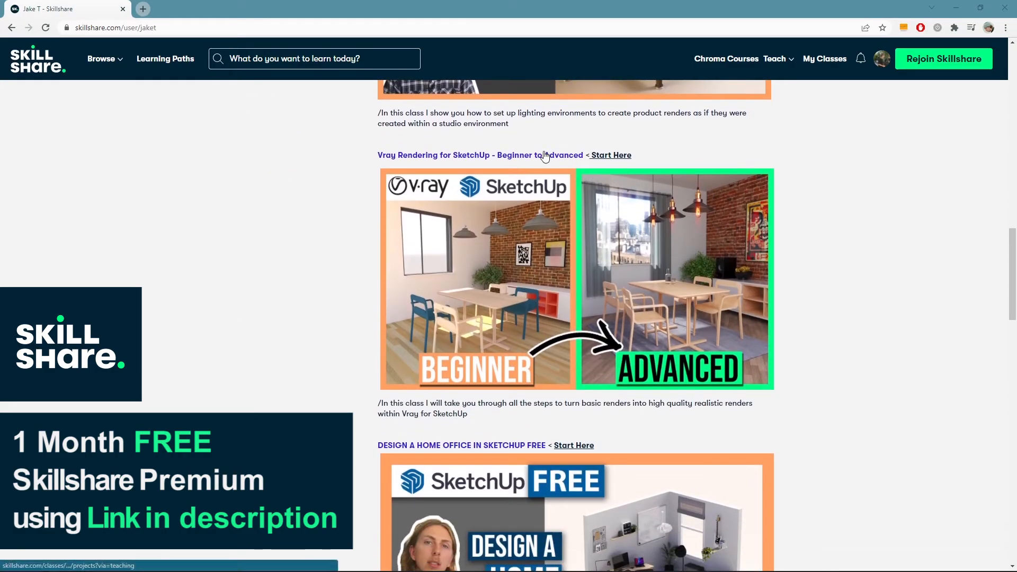
pyautogui.click(611, 154)
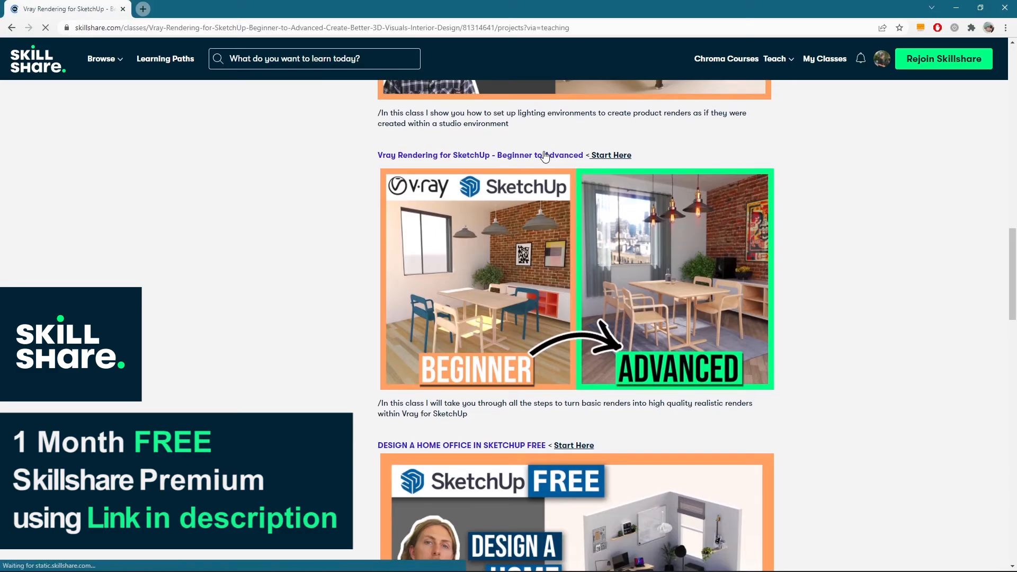
pyautogui.click(611, 154)
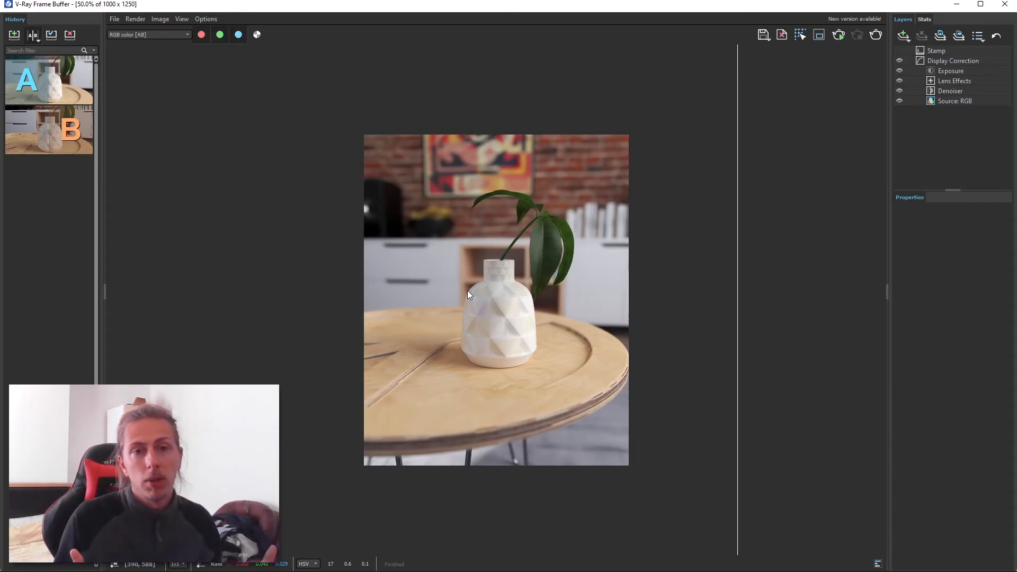
pyautogui.moveTo(705, 217)
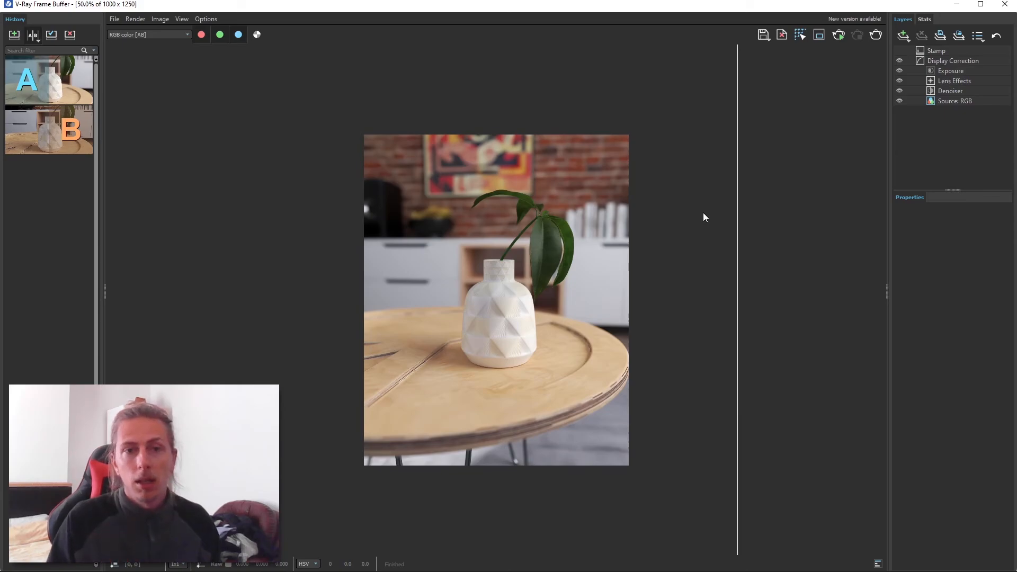